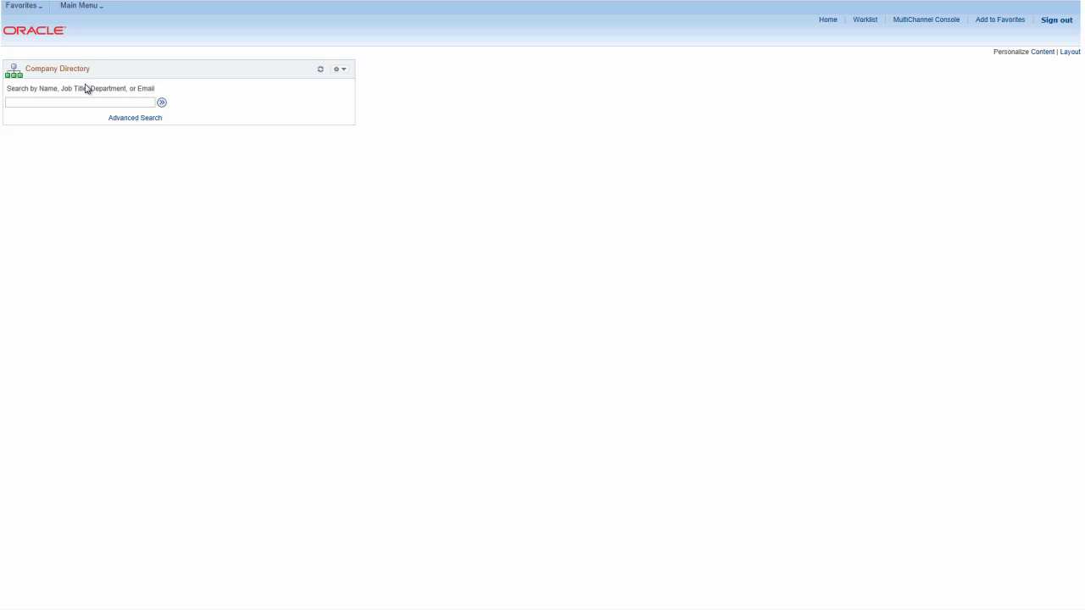
Navigate from the main menu to the Select Guided Process page.
left_click(78, 7)
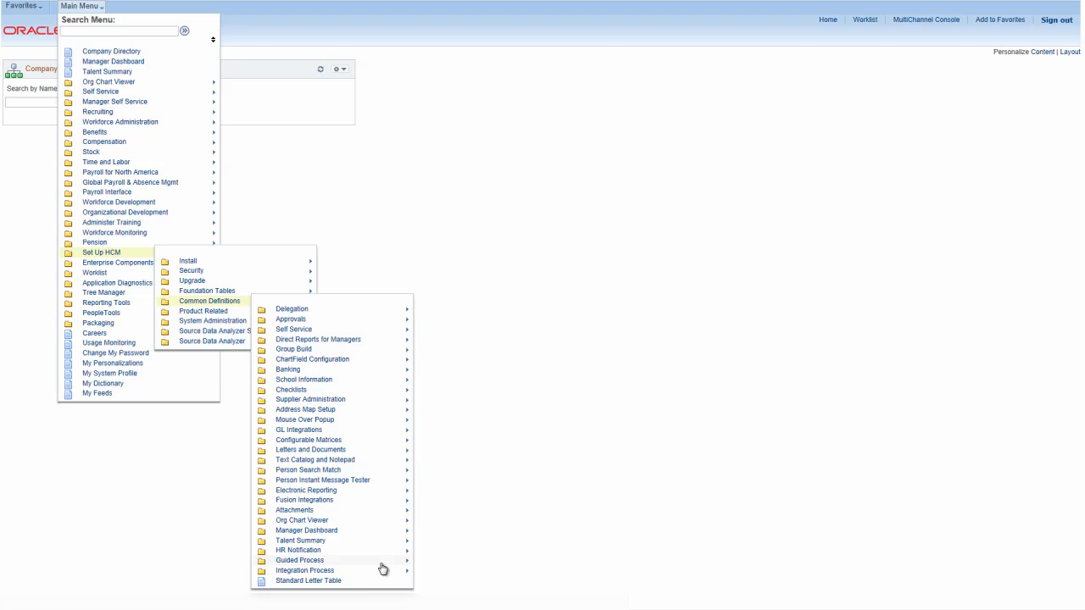
left_click(298, 560)
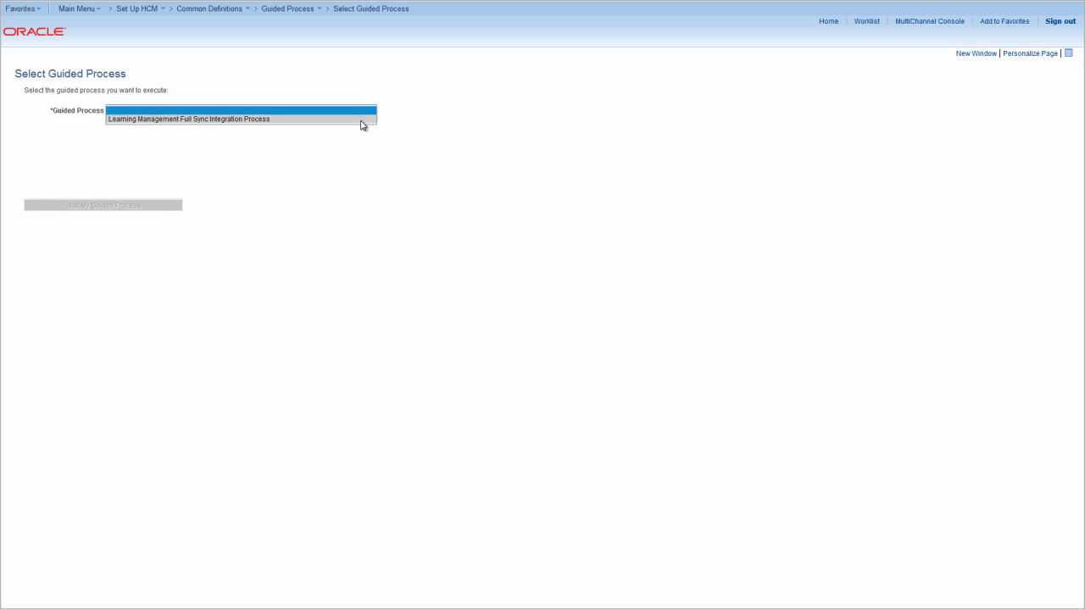
Choose Learning Management Full Sync, answer Yes to Foundation Data, and launch the process.
left_click(240, 119)
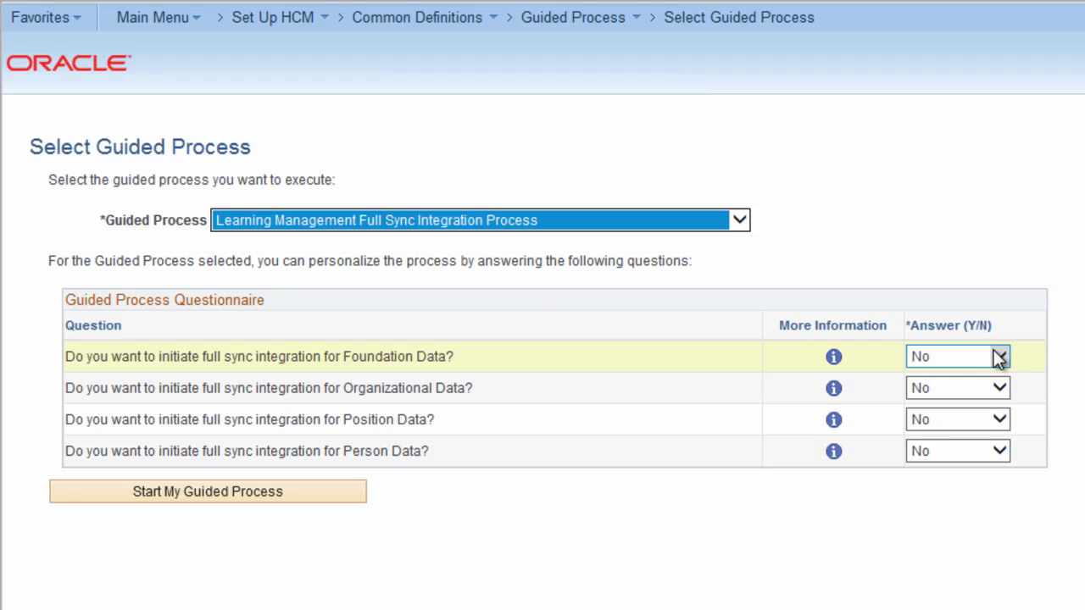
left_click(956, 387)
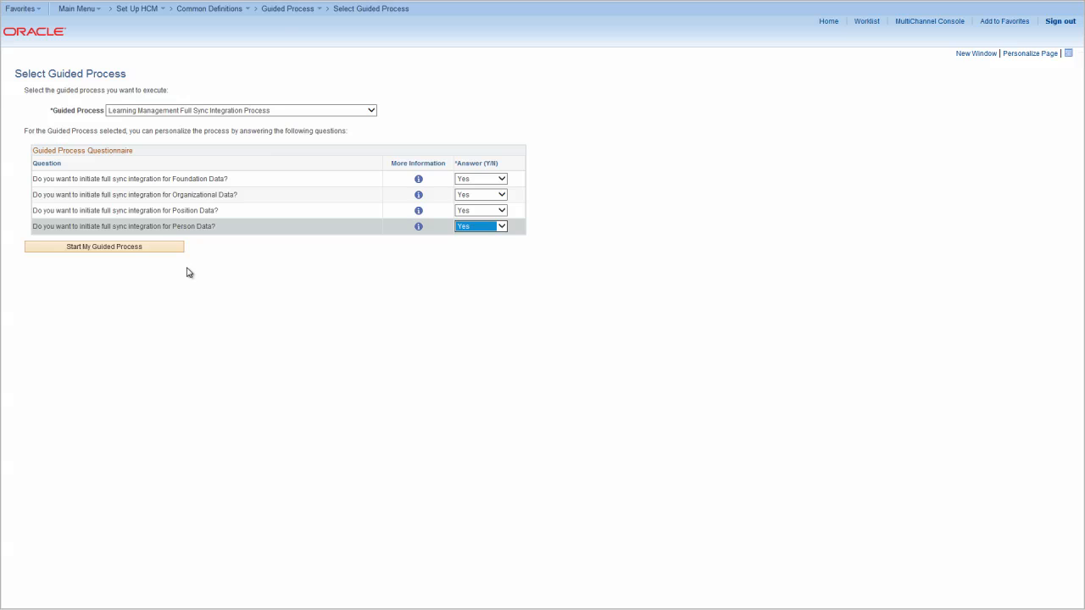
left_click(103, 248)
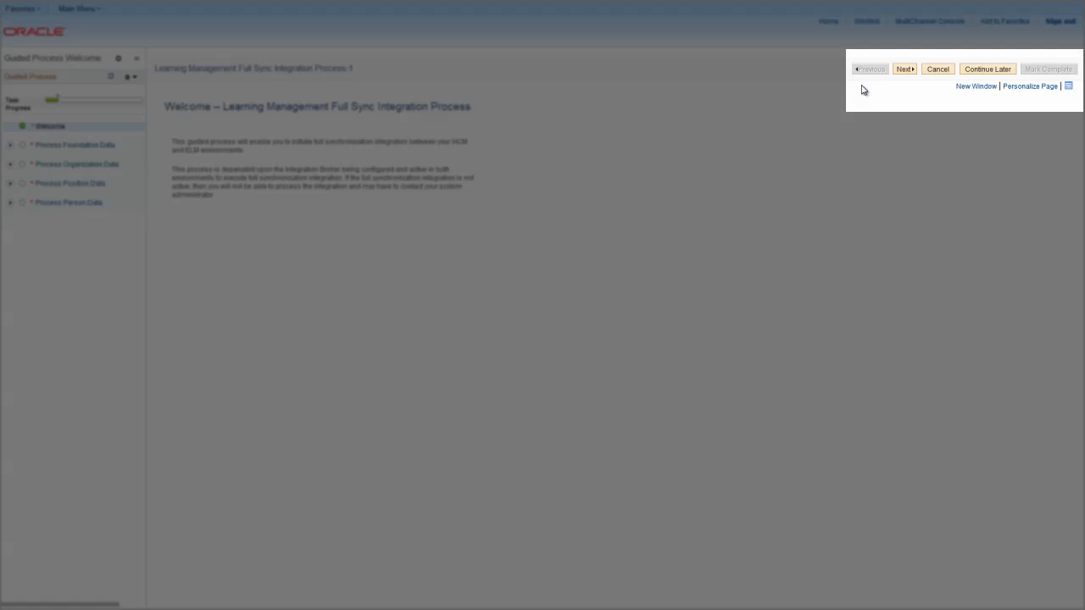
mouse_move(342, 258)
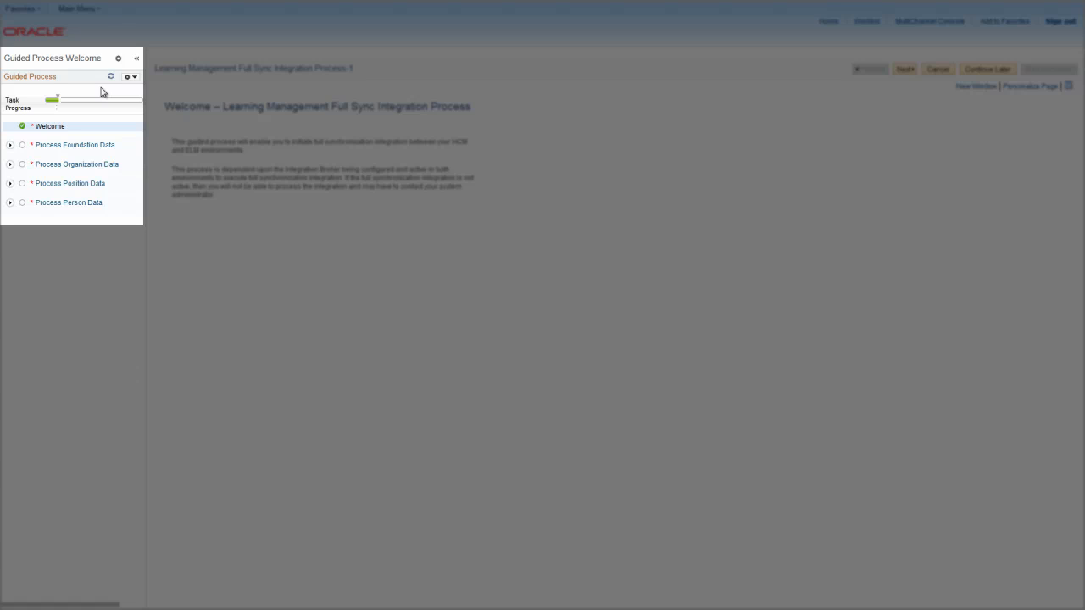
Mark the Foundation Data Overview complete and move to Create Integration Request.
left_click(10, 146)
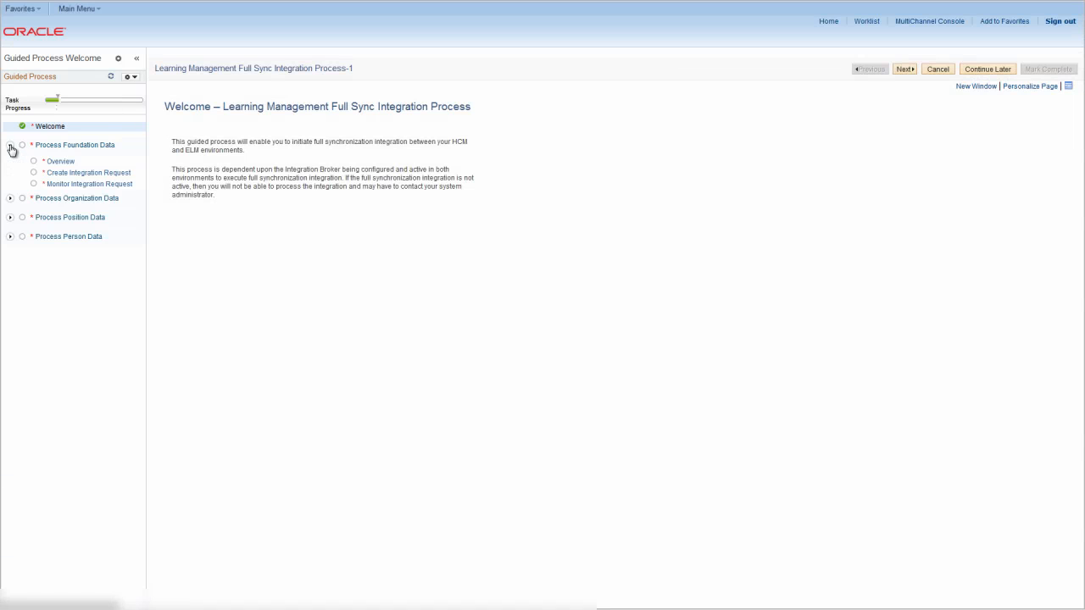
left_click(75, 145)
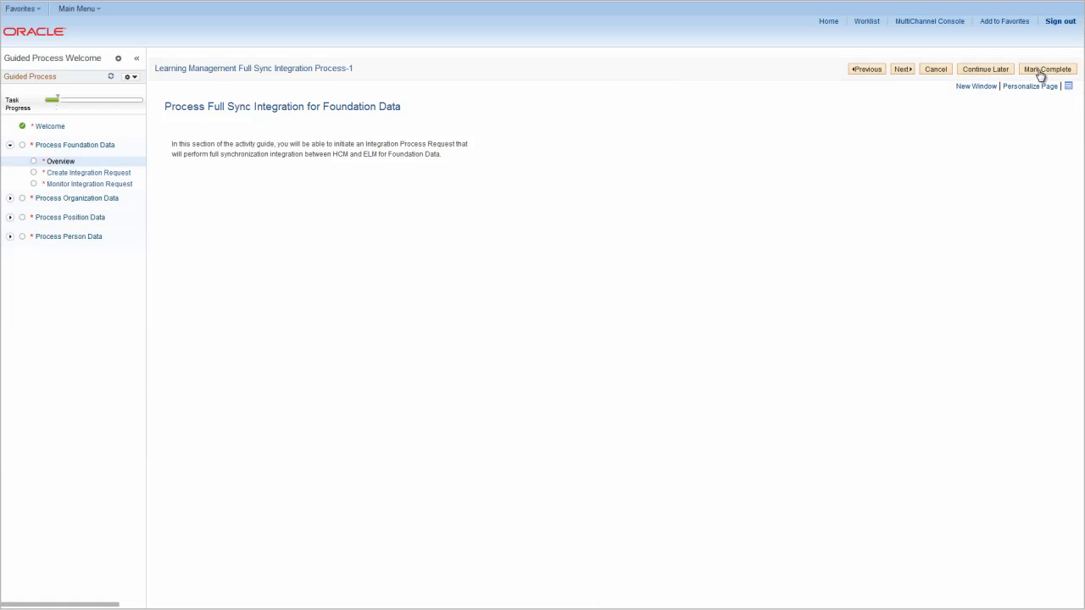
left_click(1048, 68)
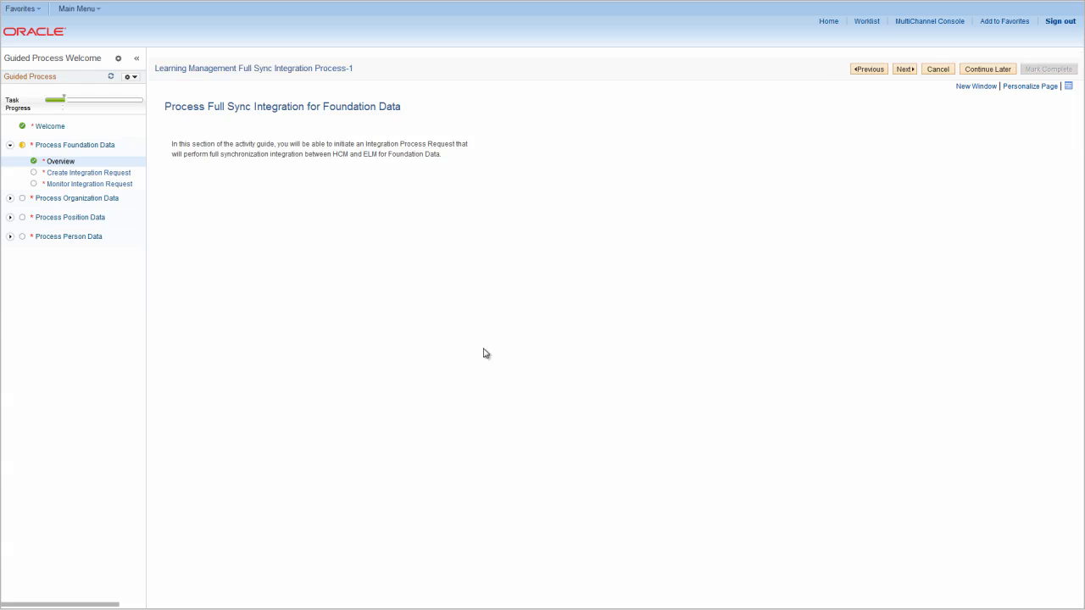
left_click(88, 173)
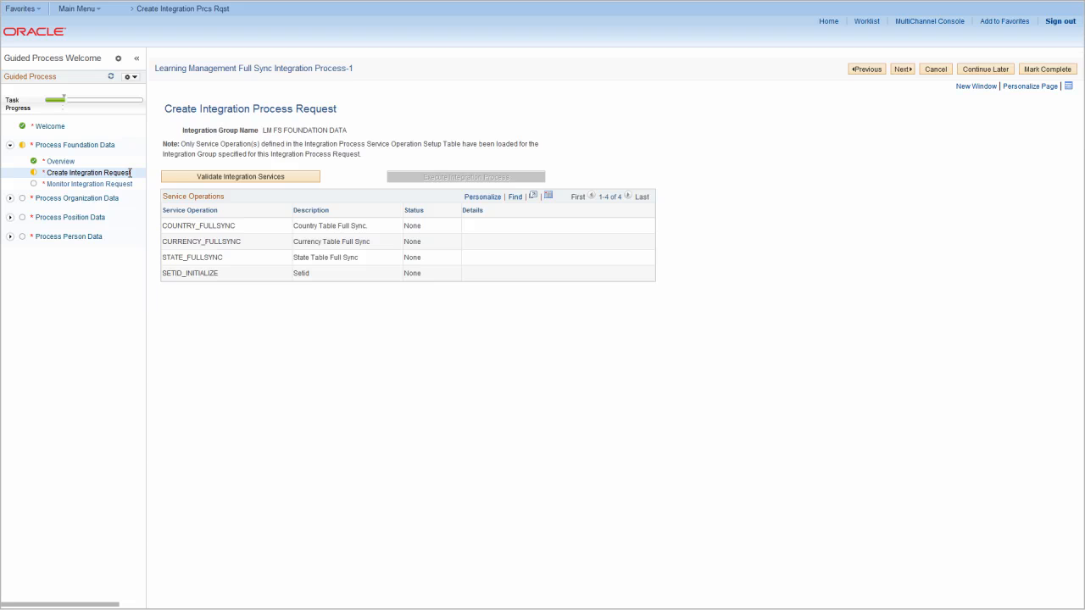
mouse_move(298, 205)
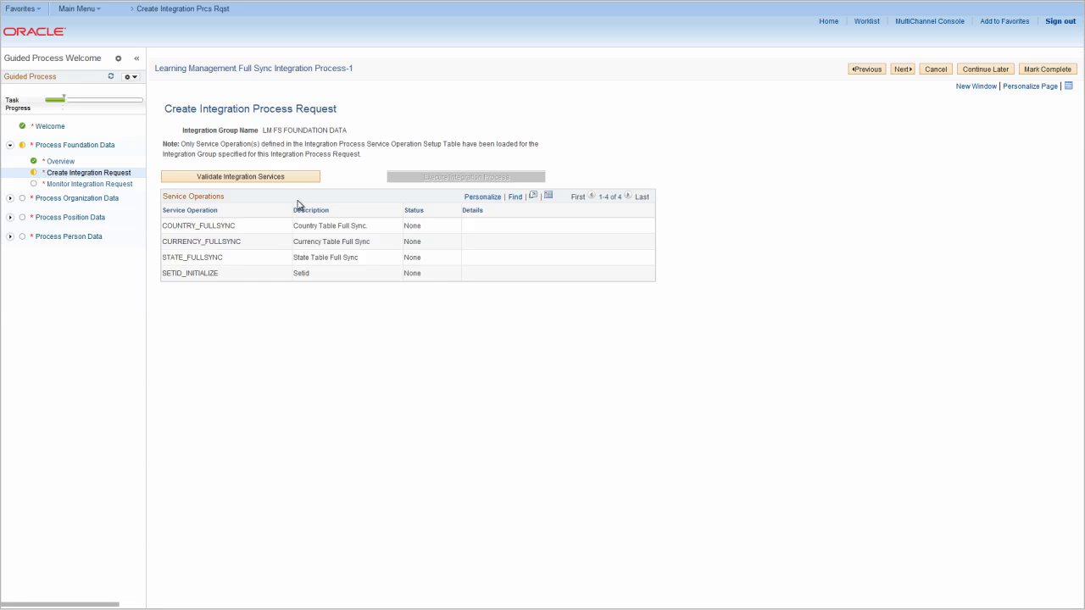
Validate the four foundation service operations and execute the integration process request.
left_click(240, 176)
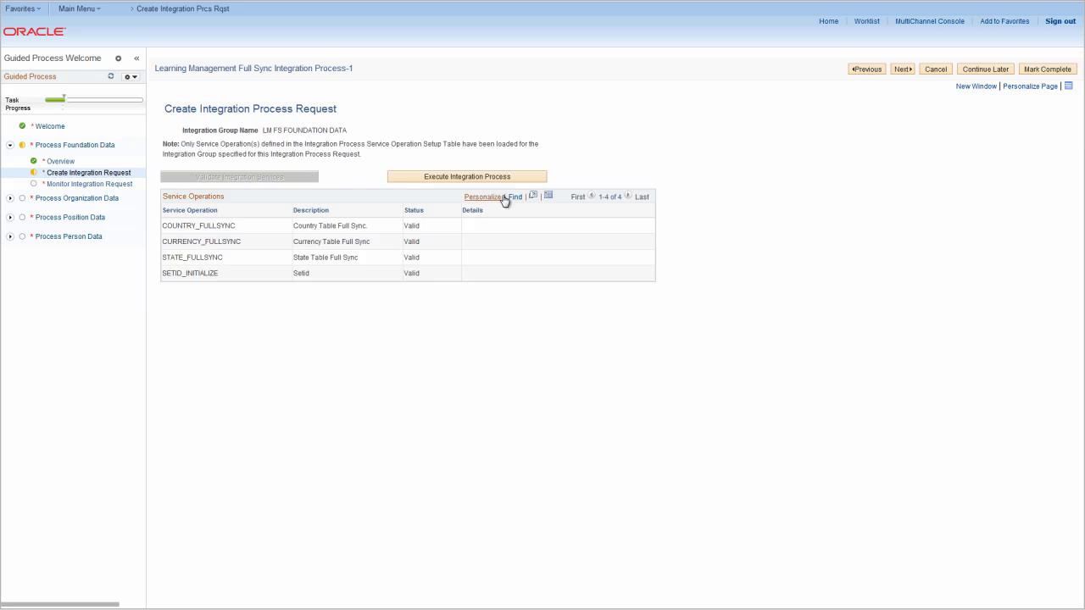
left_click(466, 176)
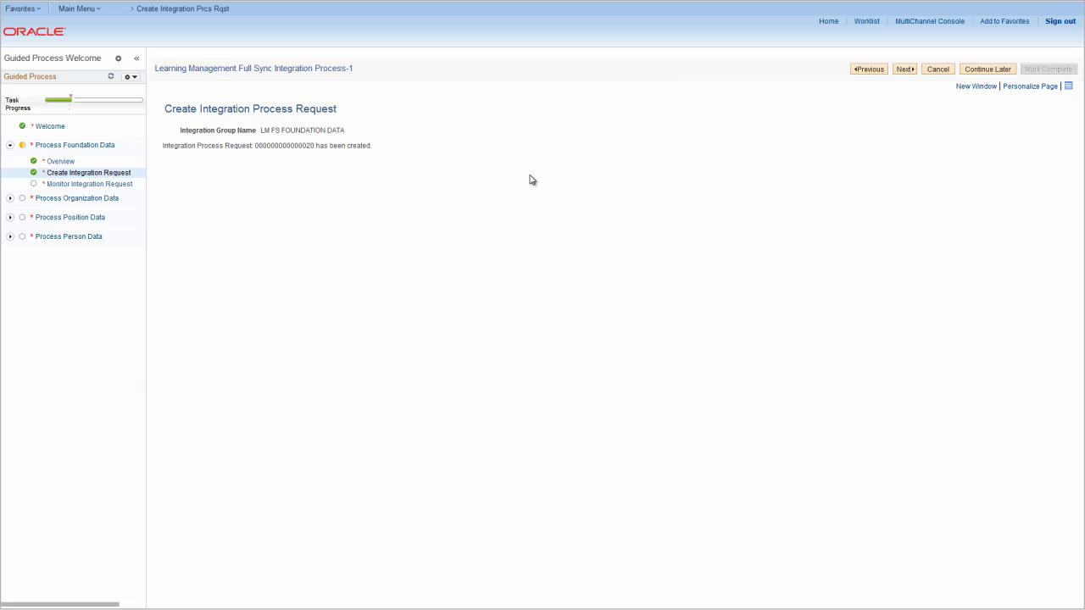
left_click(904, 68)
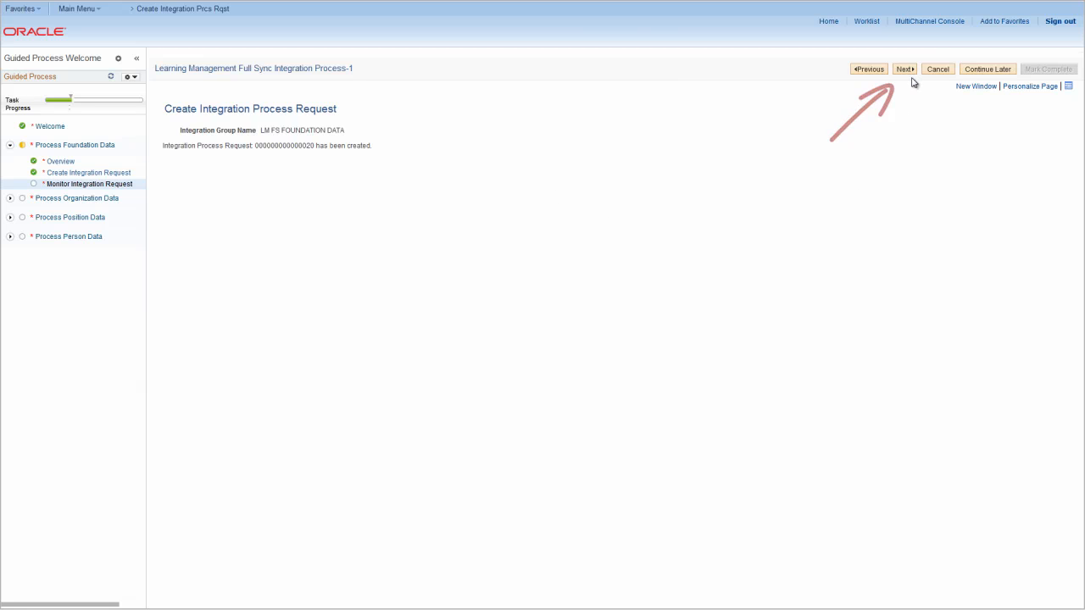
Review COUNTRY_FULLSYNC process details and message log in Monitor Integration Request.
left_click(902, 68)
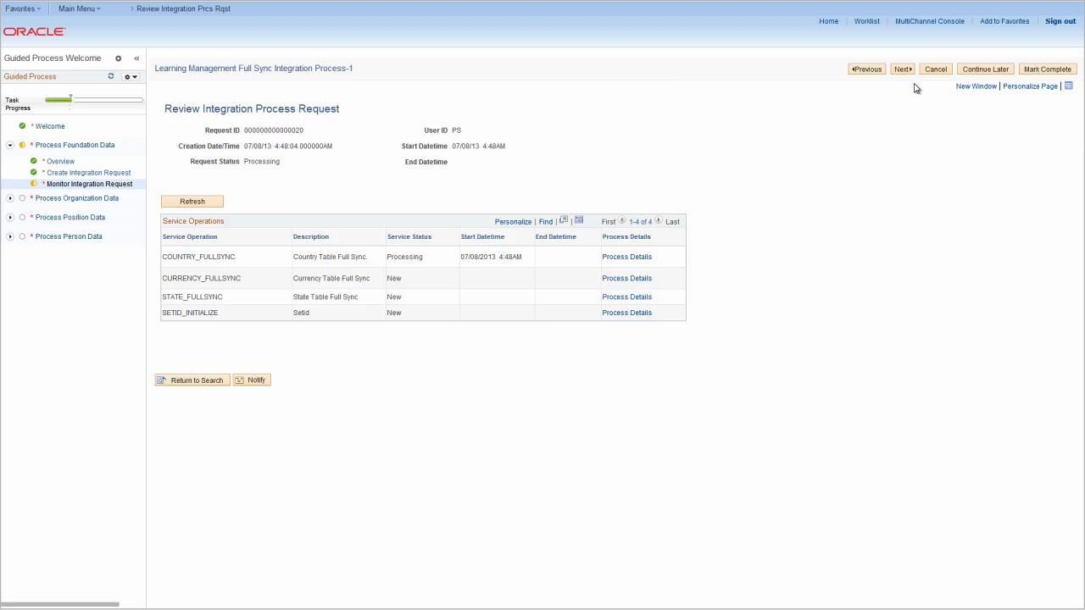
mouse_move(688, 261)
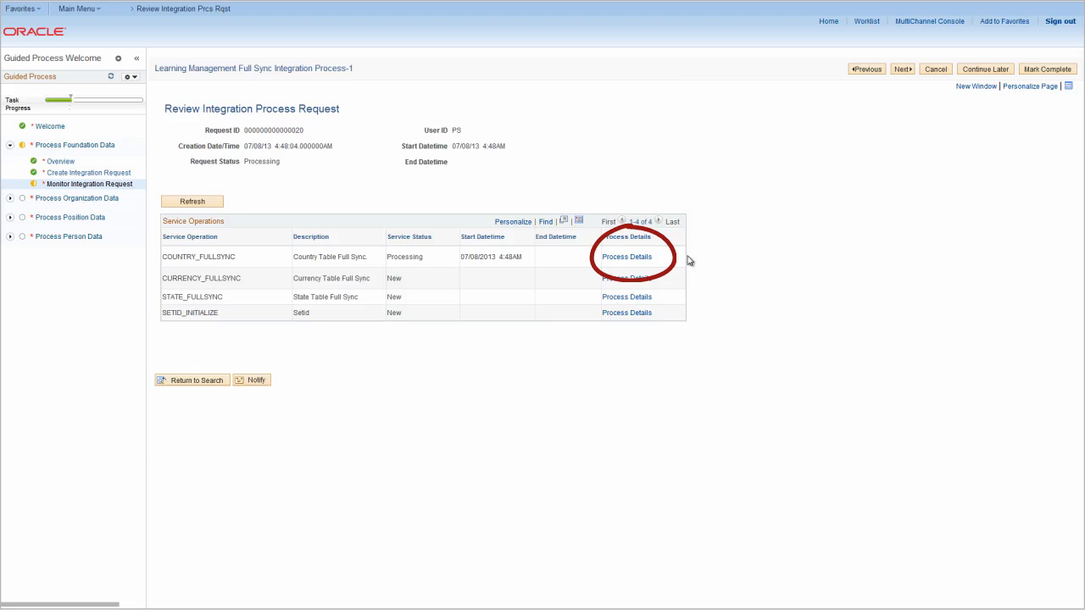
left_click(628, 256)
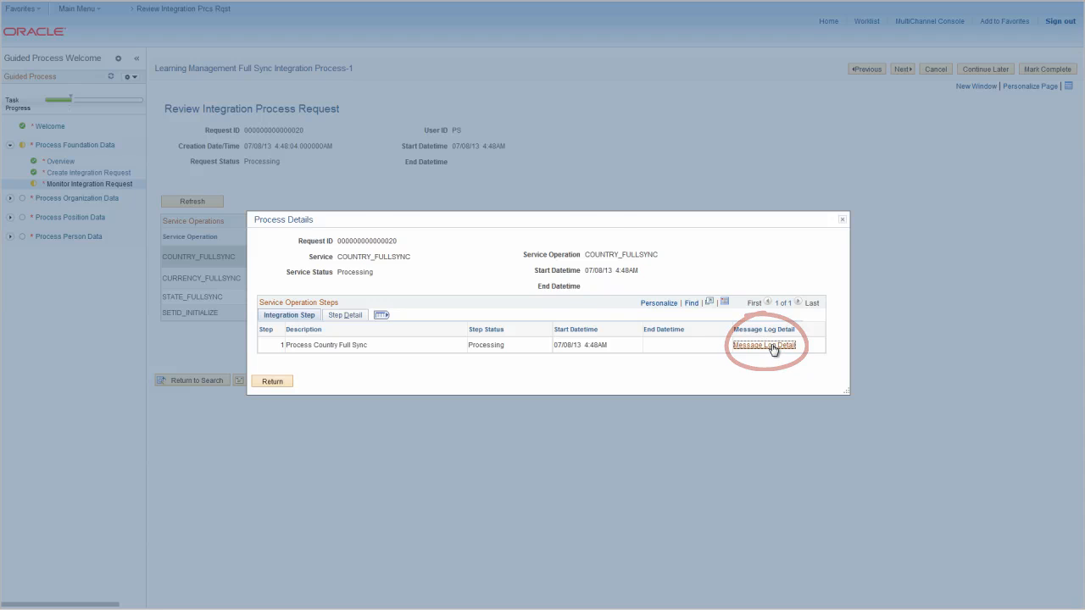
left_click(763, 346)
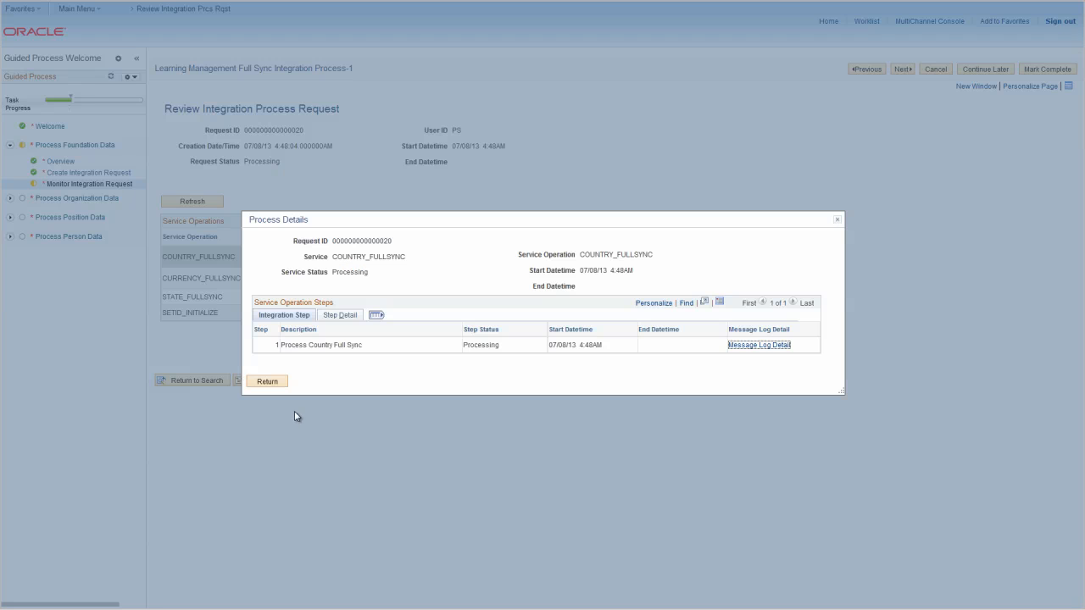
left_click(268, 380)
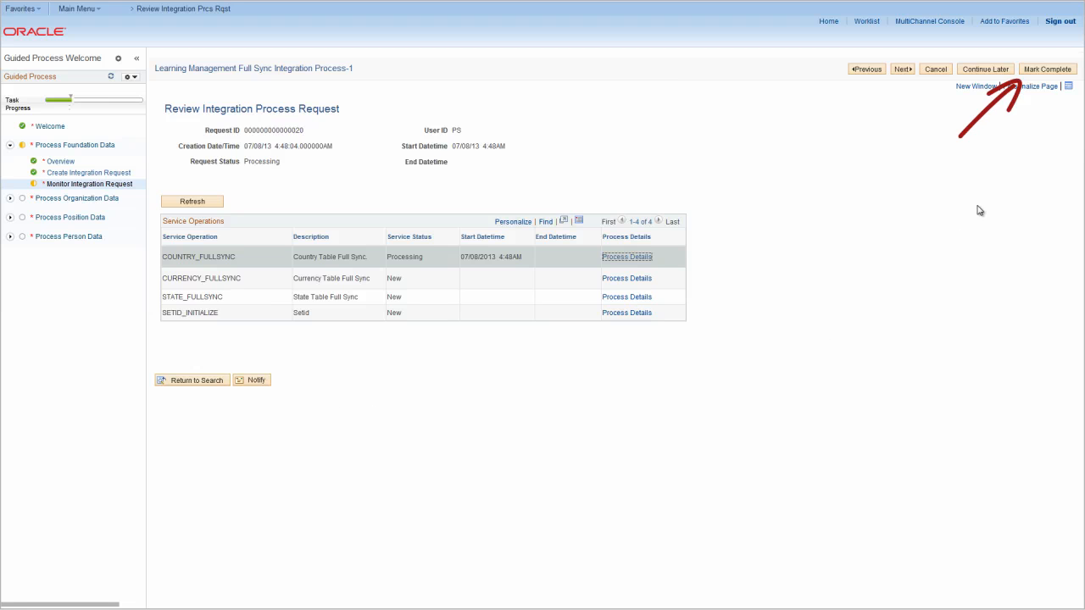
Mark the monitoring step complete and expand the Process Organization Data steps.
left_click(1047, 68)
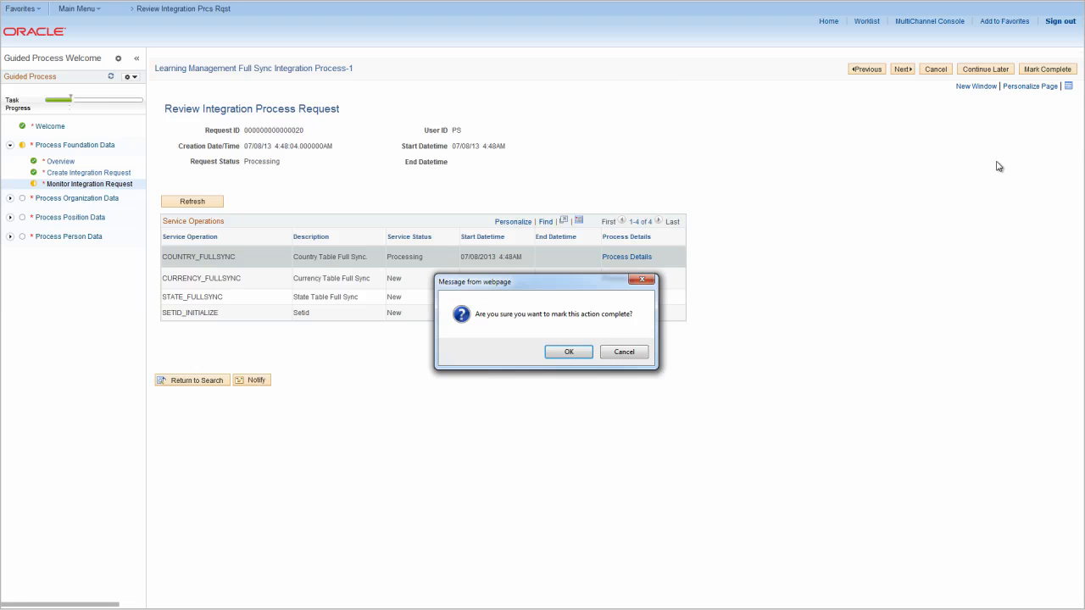
left_click(569, 351)
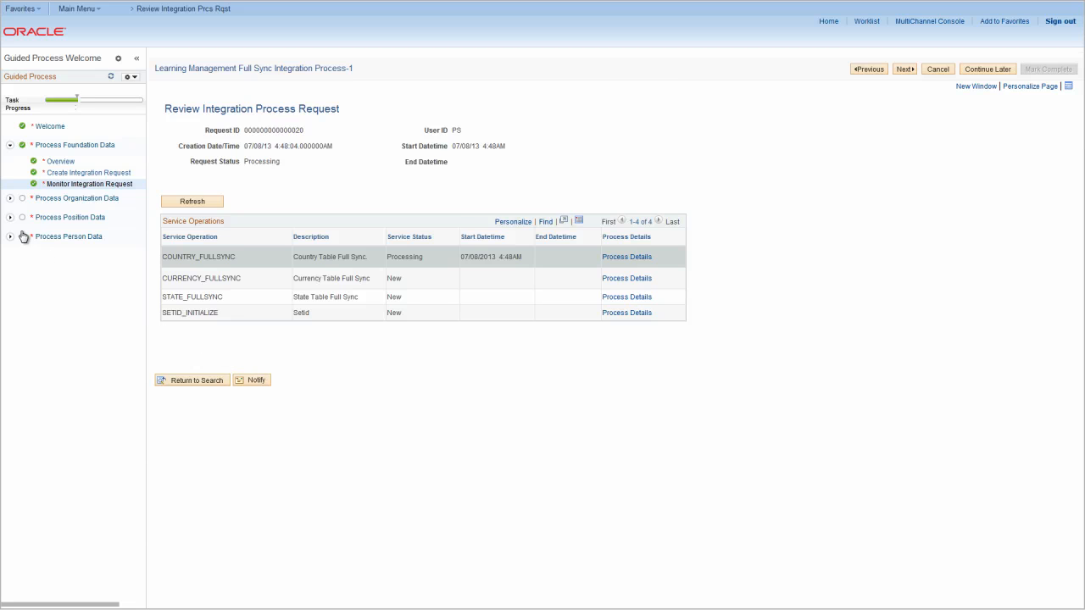
left_click(10, 200)
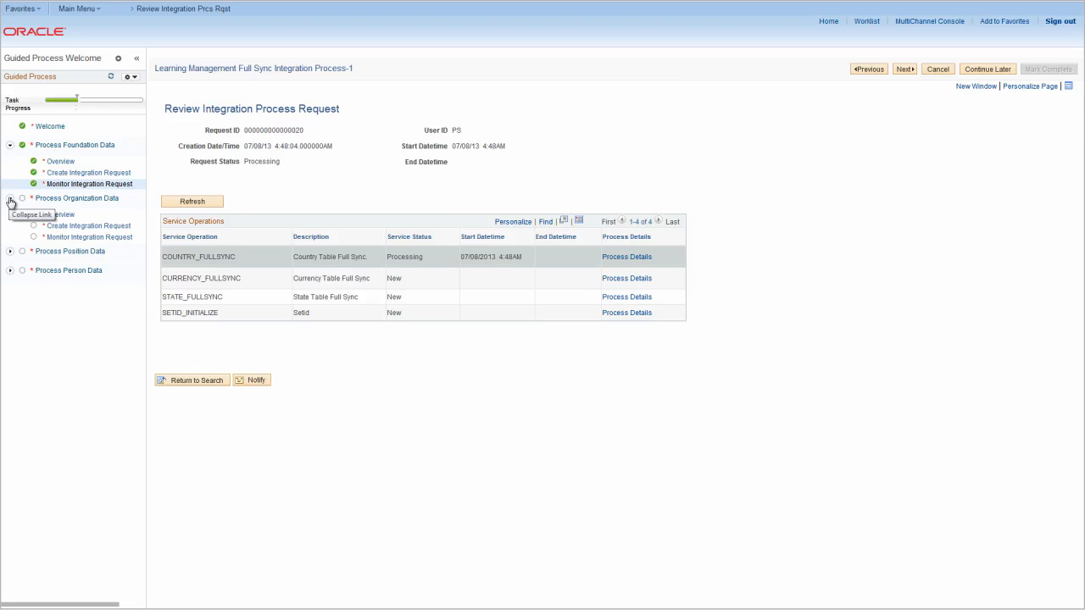